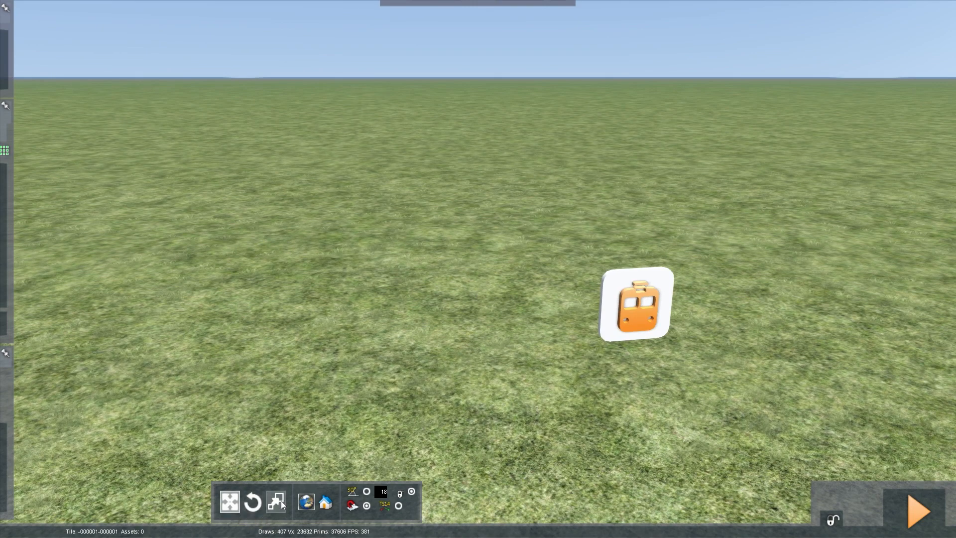
{"action": "mouse_move", "coordinate": [335, 506]}
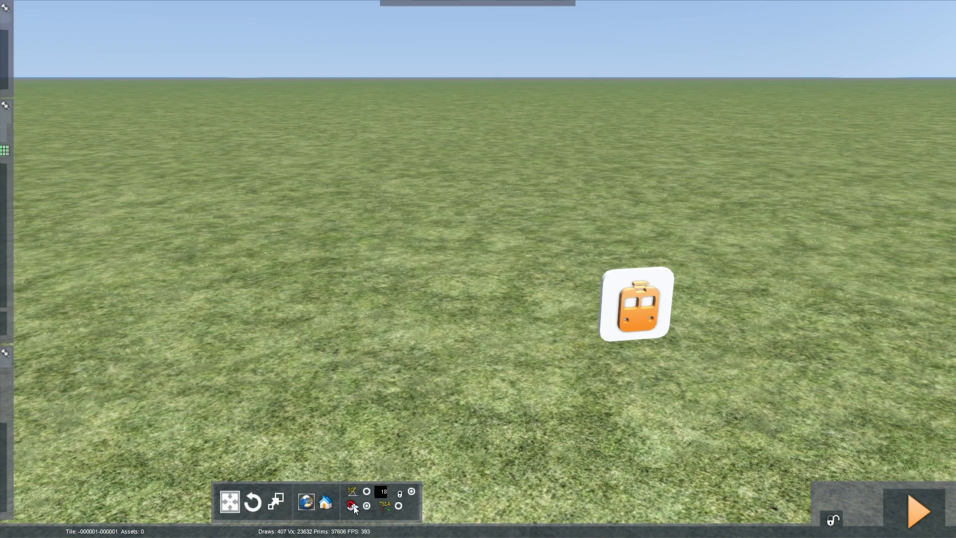
{"action": "mouse_move", "coordinate": [354, 506]}
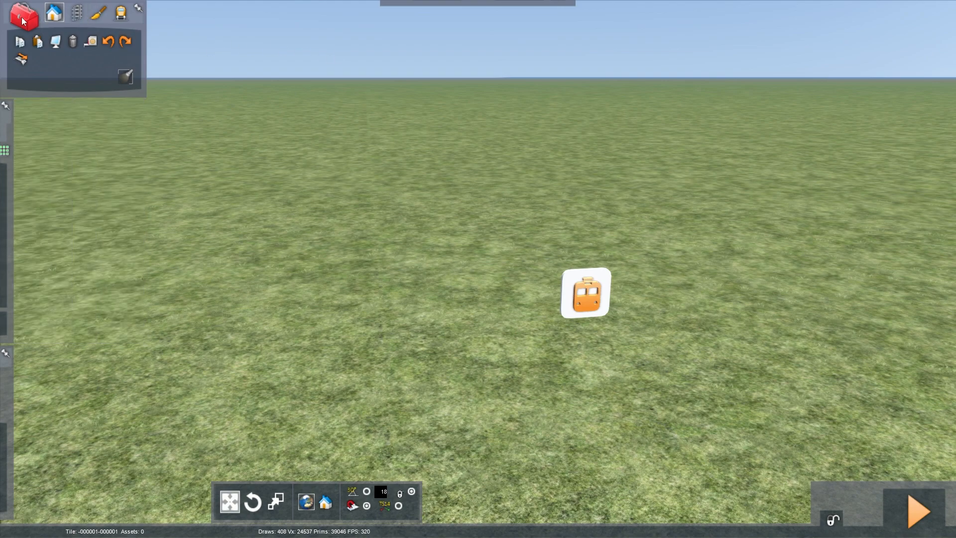
{"action": "mouse_move", "coordinate": [54, 13]}
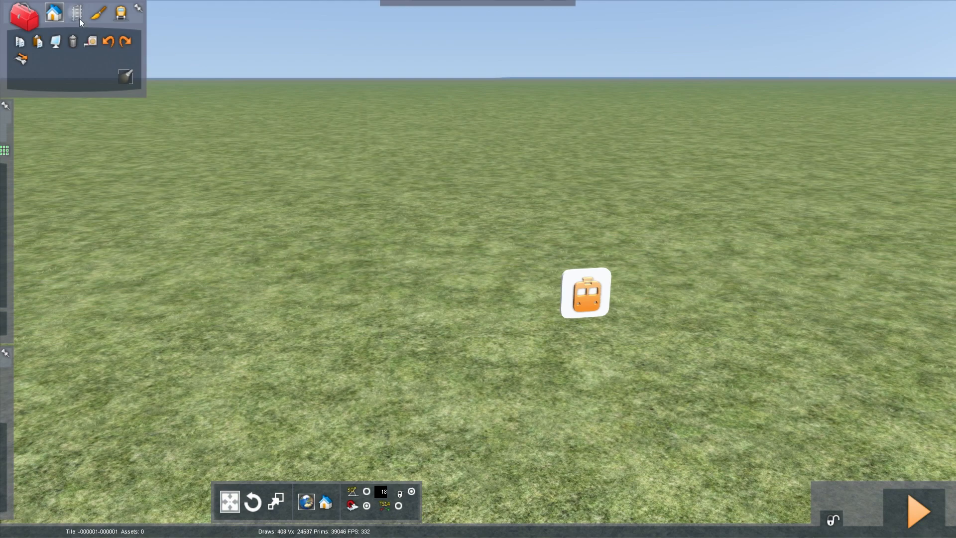
- Bring up the Toolbox track tool listing track and bridge types
{"action": "left_click", "coordinate": [73, 12]}
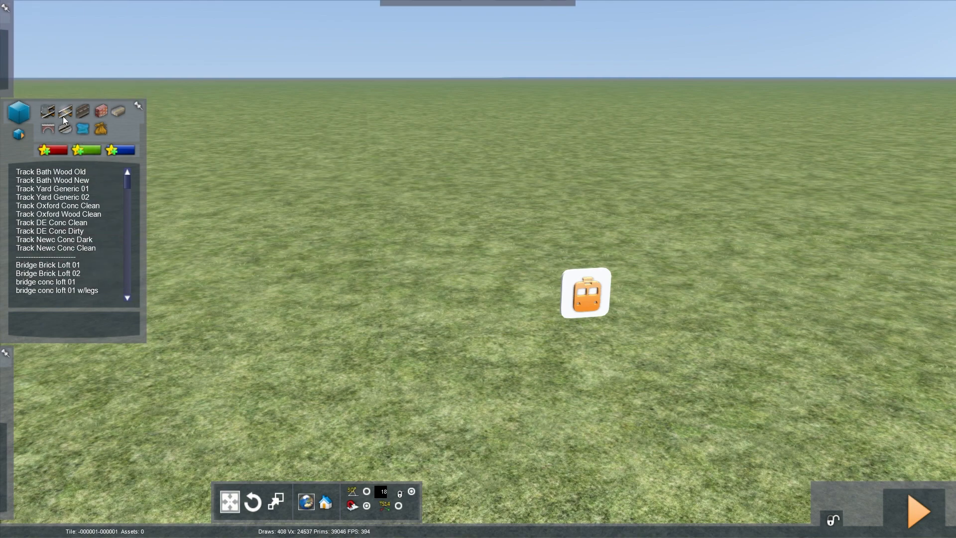
- Filter the catalogue with Track (All) so only track pieces are listed
{"action": "left_click", "coordinate": [64, 111]}
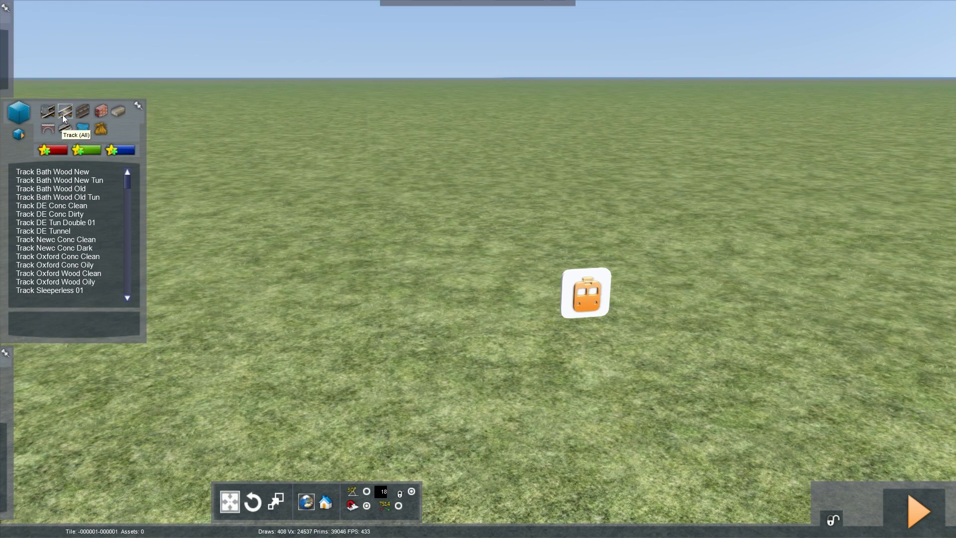
{"action": "scroll", "scroll_direction": "down", "scroll_amount": 3}
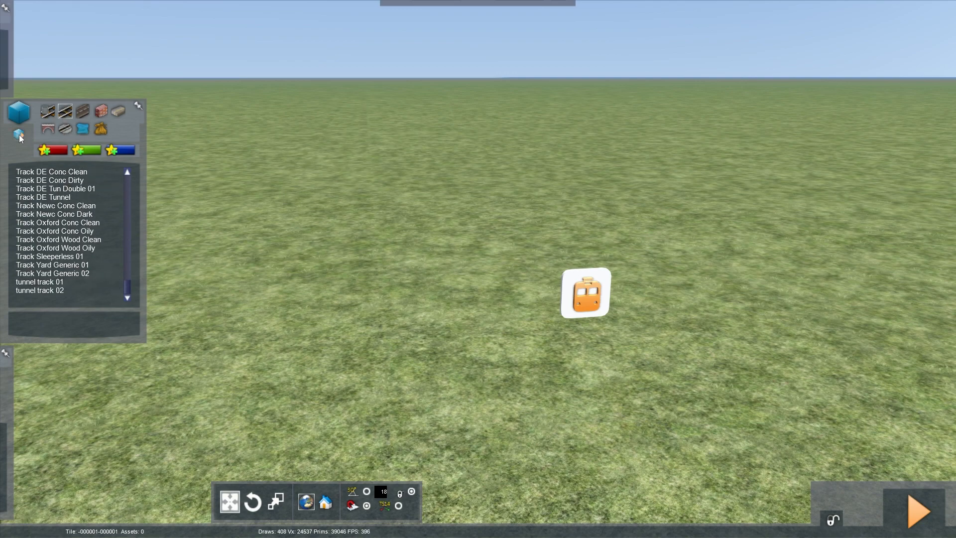
{"action": "mouse_move", "coordinate": [307, 155]}
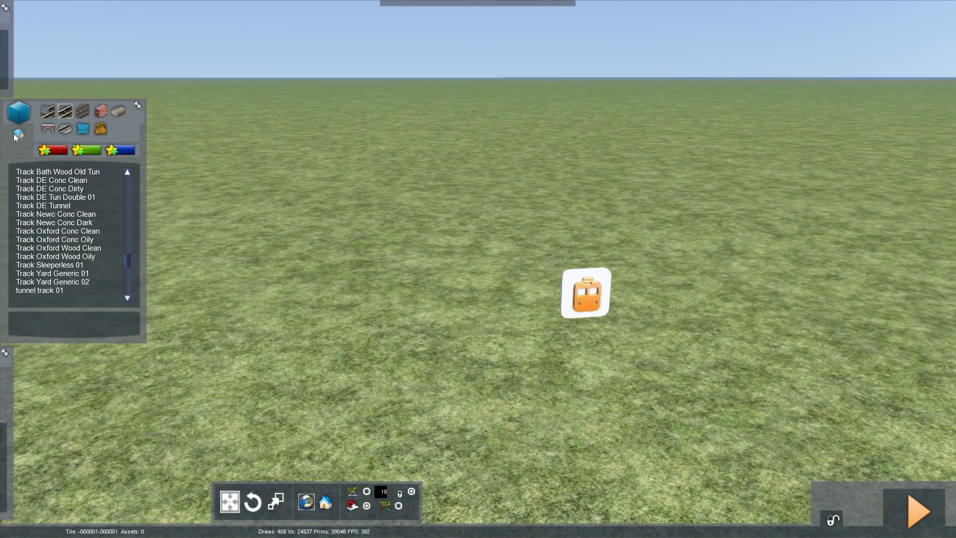
{"action": "mouse_move", "coordinate": [16, 135]}
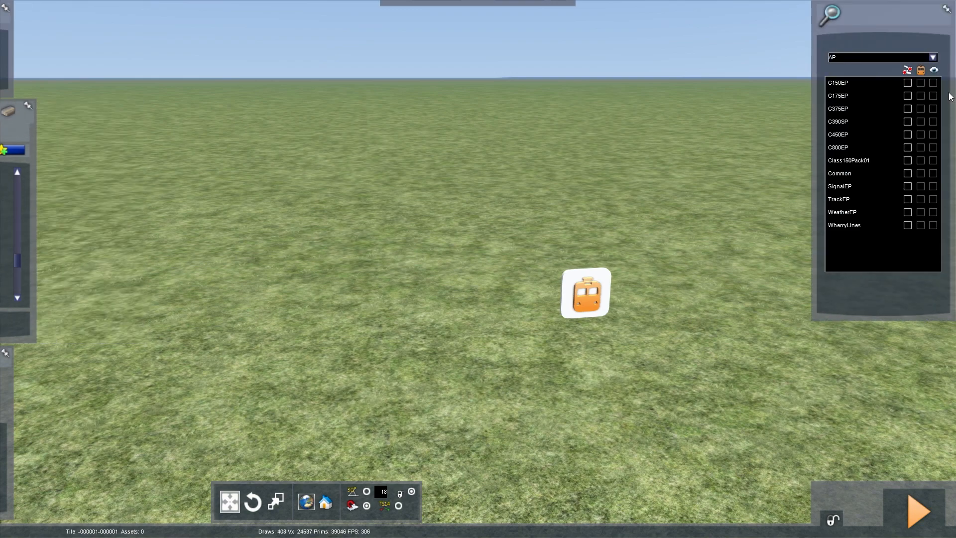
- Choose the DTG provider in the Object Set Filter and tick the WCML-South pack
{"action": "left_click", "coordinate": [934, 57]}
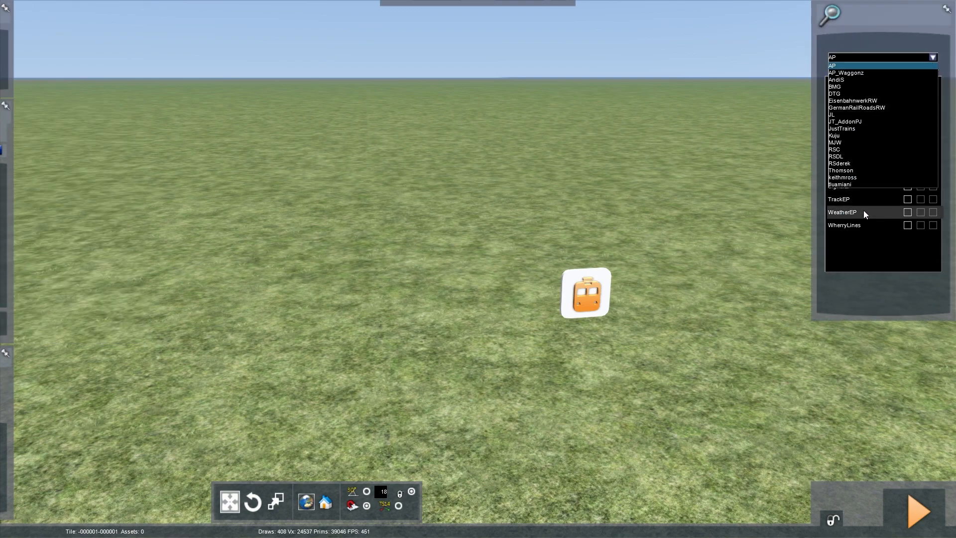
{"action": "left_click", "coordinate": [835, 94]}
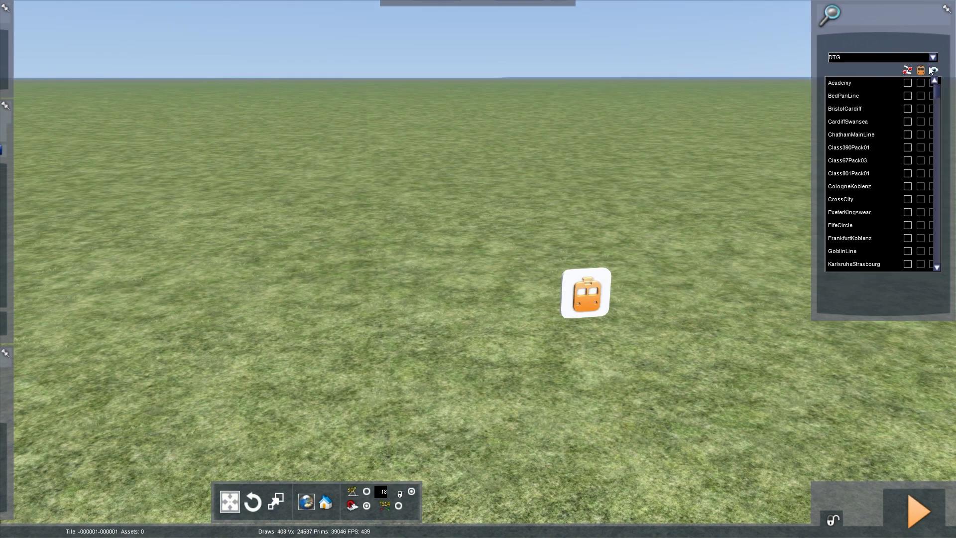
{"action": "scroll", "scroll_direction": "down", "scroll_amount": 3}
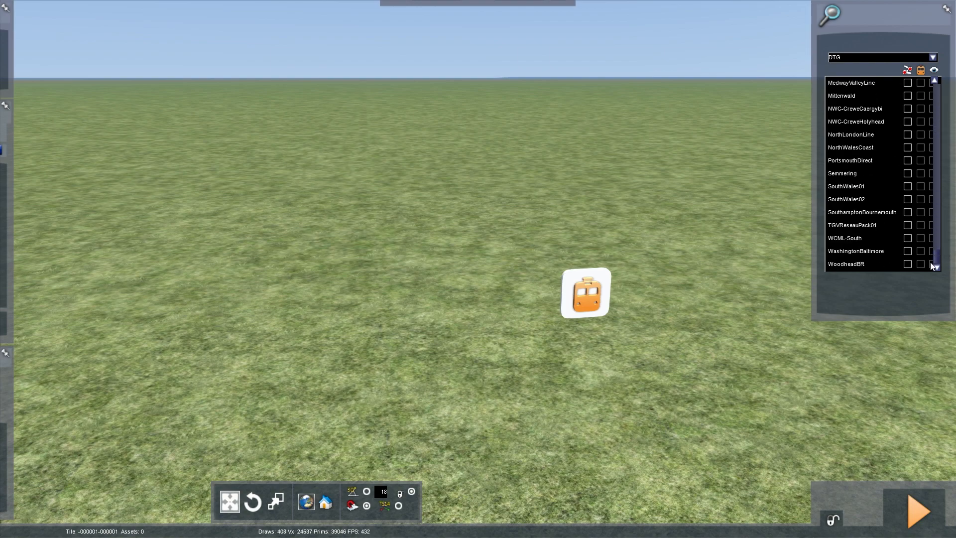
{"action": "mouse_move", "coordinate": [938, 260]}
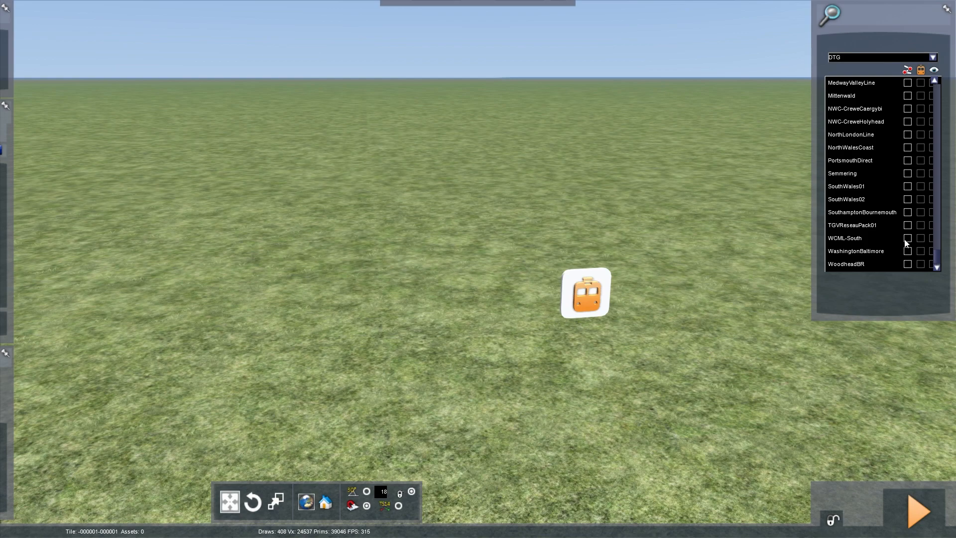
{"action": "left_click", "coordinate": [908, 238]}
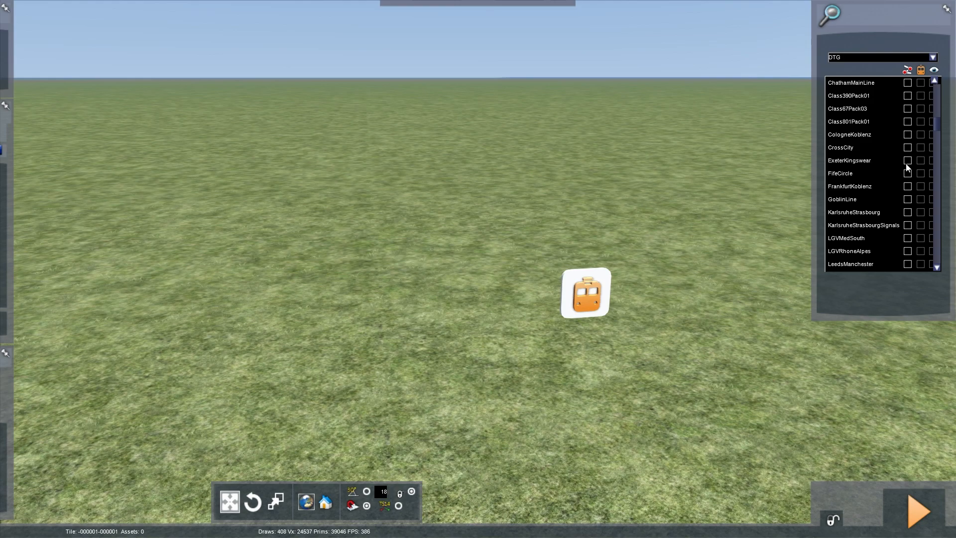
{"action": "mouse_move", "coordinate": [937, 172]}
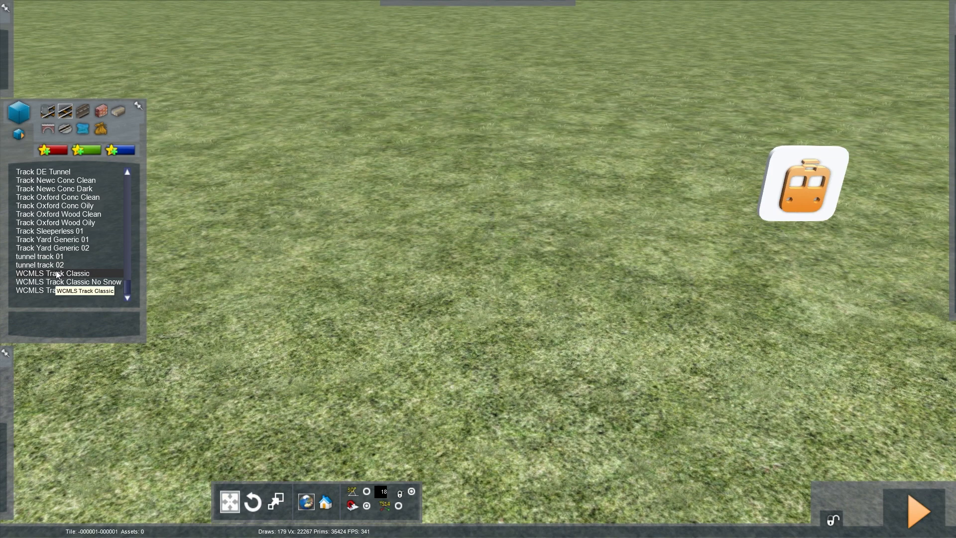
- Select WCMLS Track Classic with 2 tracks under the Cross City Track Rule and confirm
{"action": "left_click", "coordinate": [55, 273]}
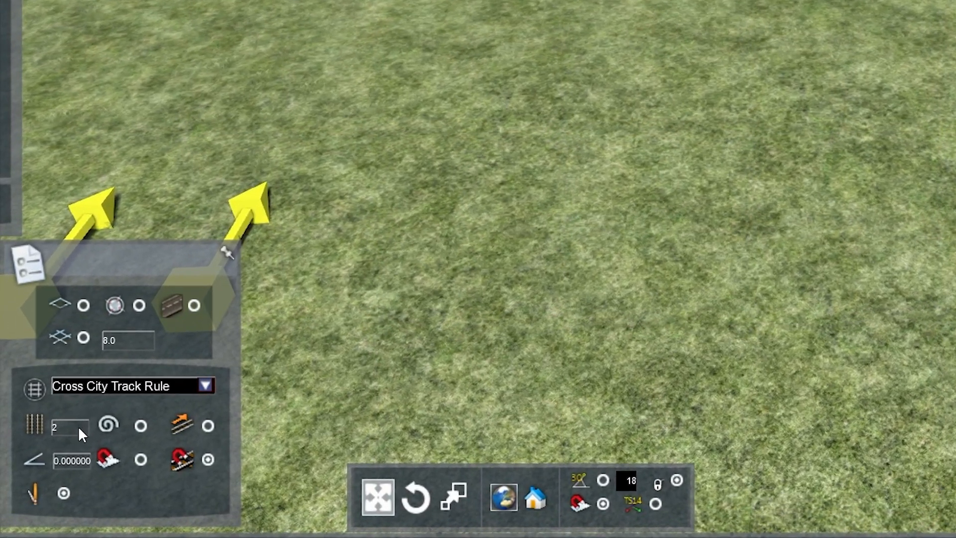
{"action": "left_click", "coordinate": [205, 387]}
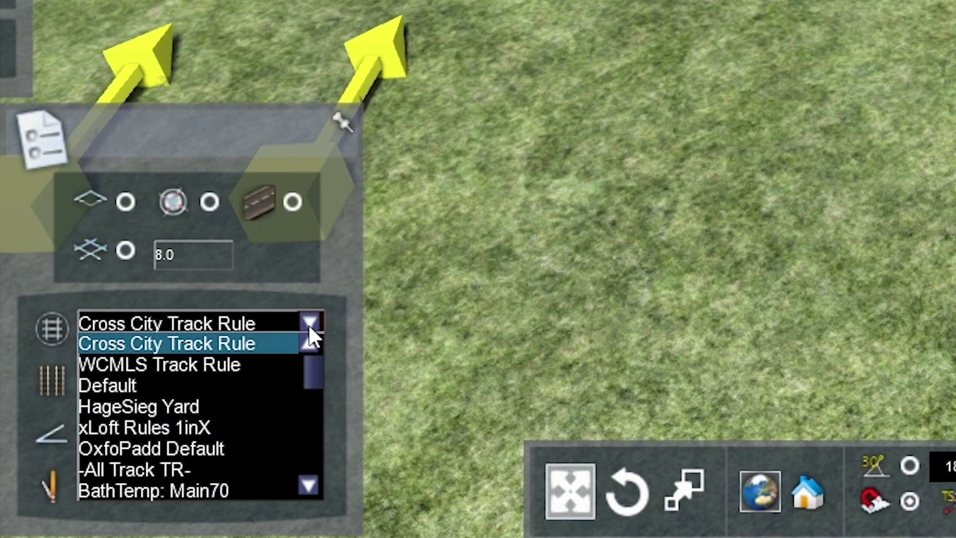
{"action": "left_click", "coordinate": [309, 342]}
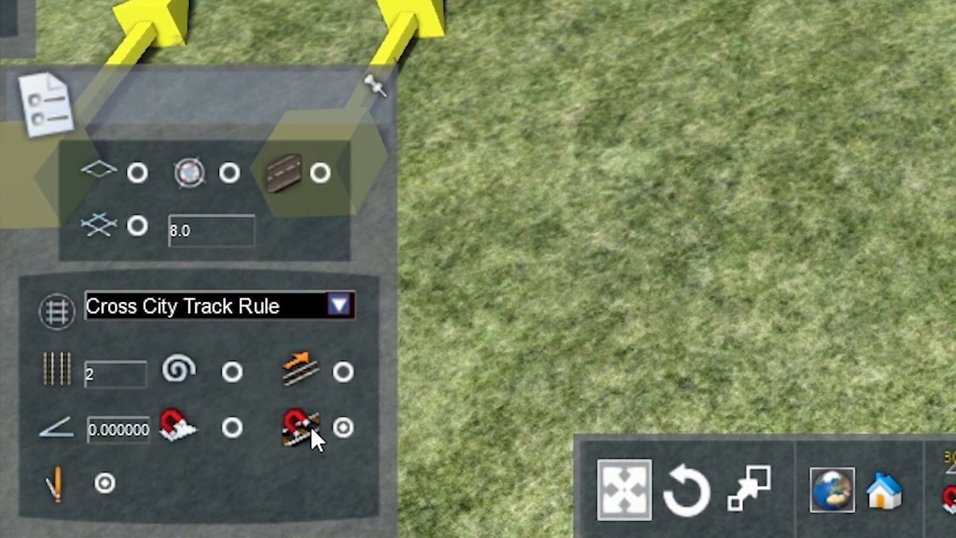
{"action": "mouse_move", "coordinate": [180, 439]}
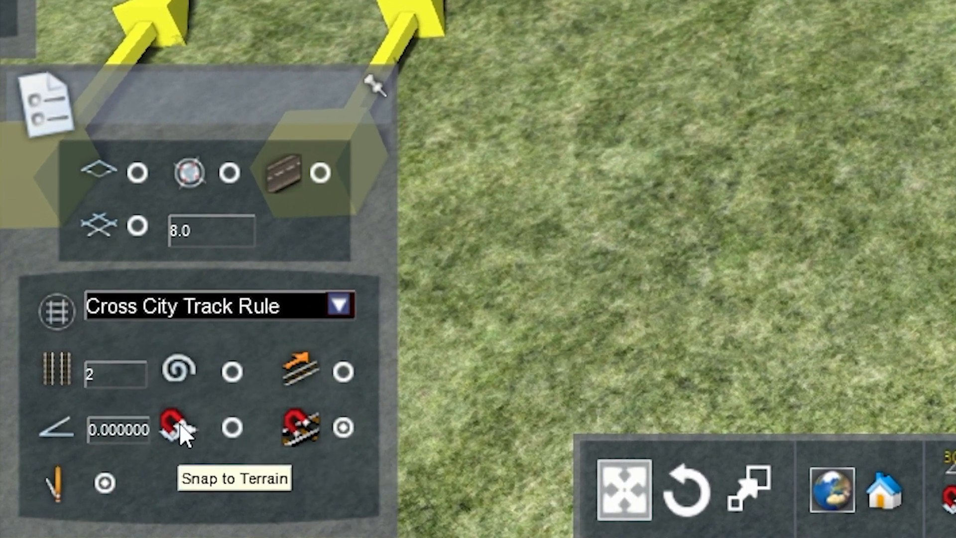
{"action": "mouse_move", "coordinate": [60, 488]}
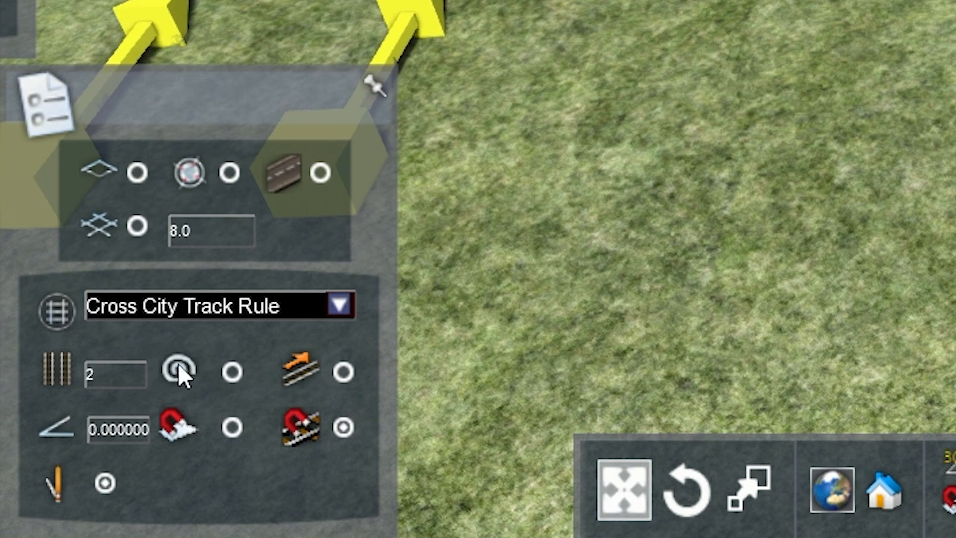
{"action": "mouse_move", "coordinate": [188, 383]}
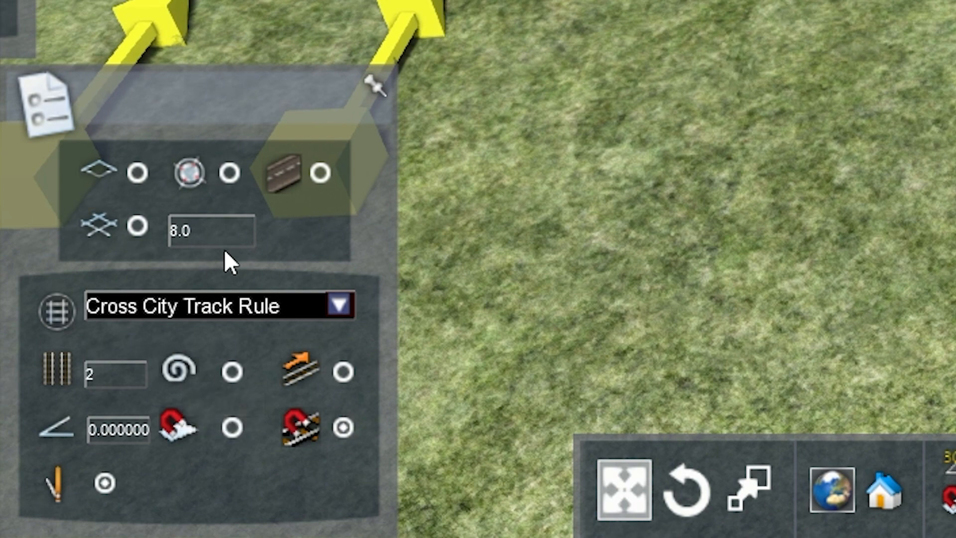
{"action": "left_click", "coordinate": [112, 376]}
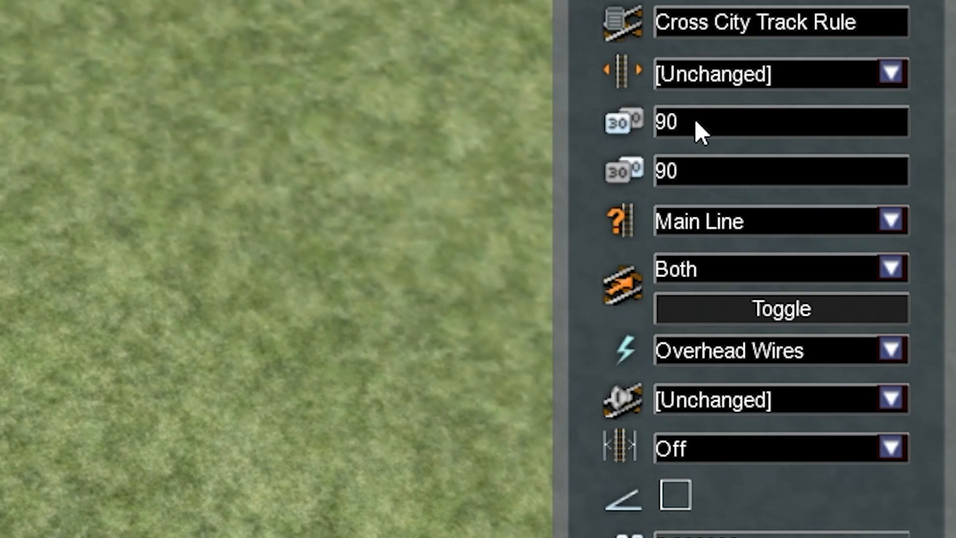
- Apply speed limits of 30 and 20, then lay a long curved double-track stretch
{"action": "type", "text": "20"}
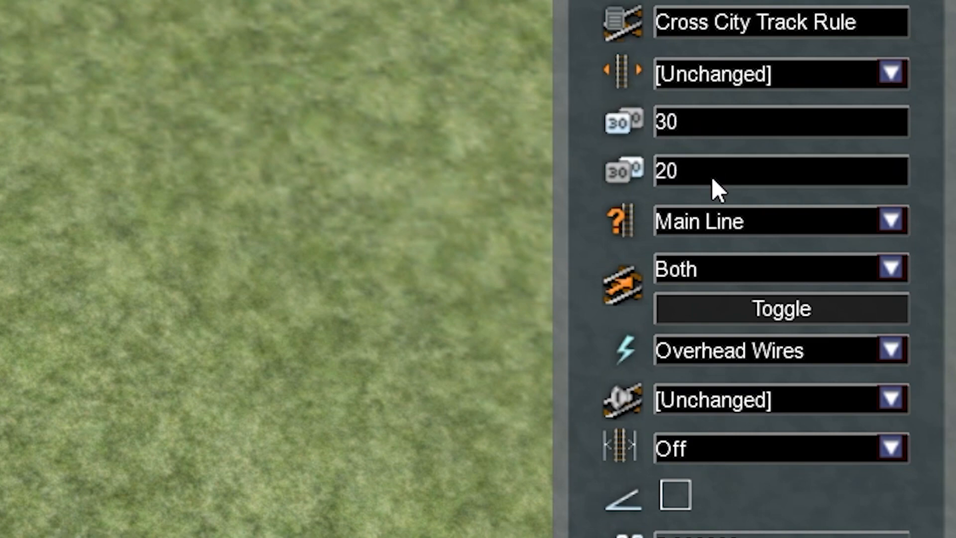
{"action": "left_click", "coordinate": [890, 220]}
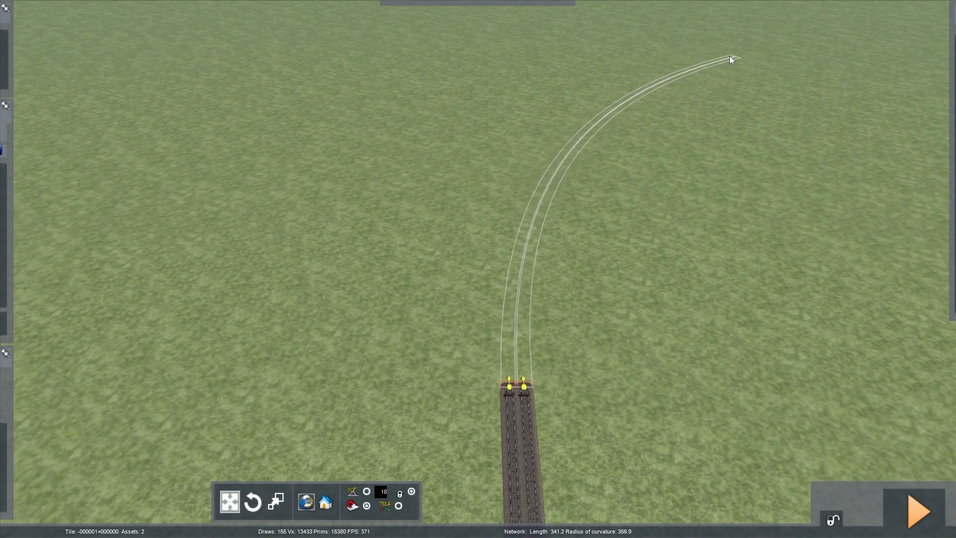
{"action": "left_click", "coordinate": [729, 58]}
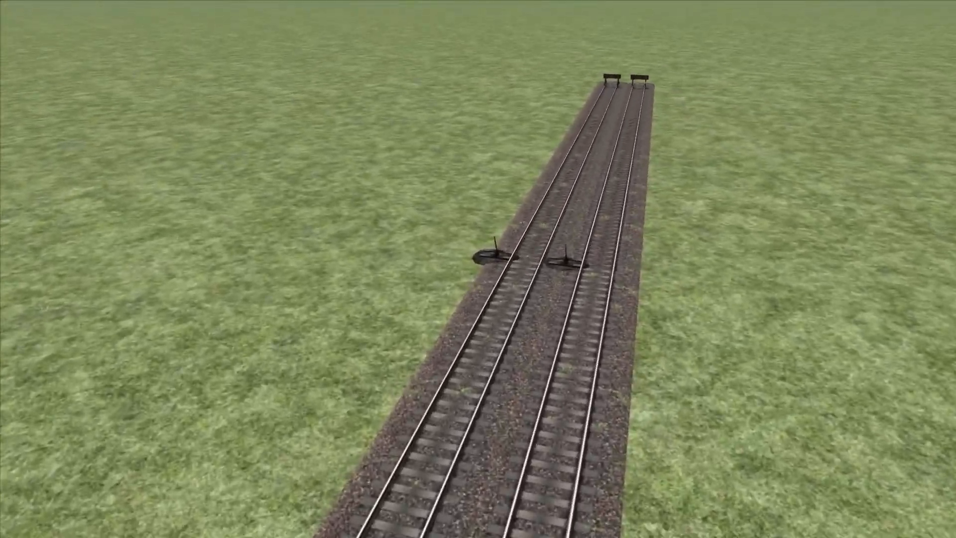
- Pause the test drive and return to the World Editor
{"action": "key", "text": "Escape"}
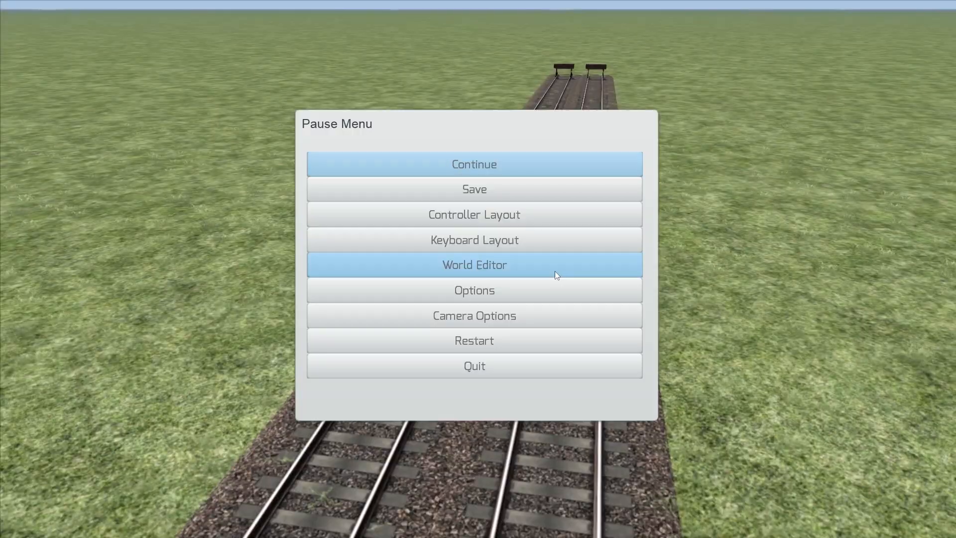
{"action": "left_click", "coordinate": [474, 265]}
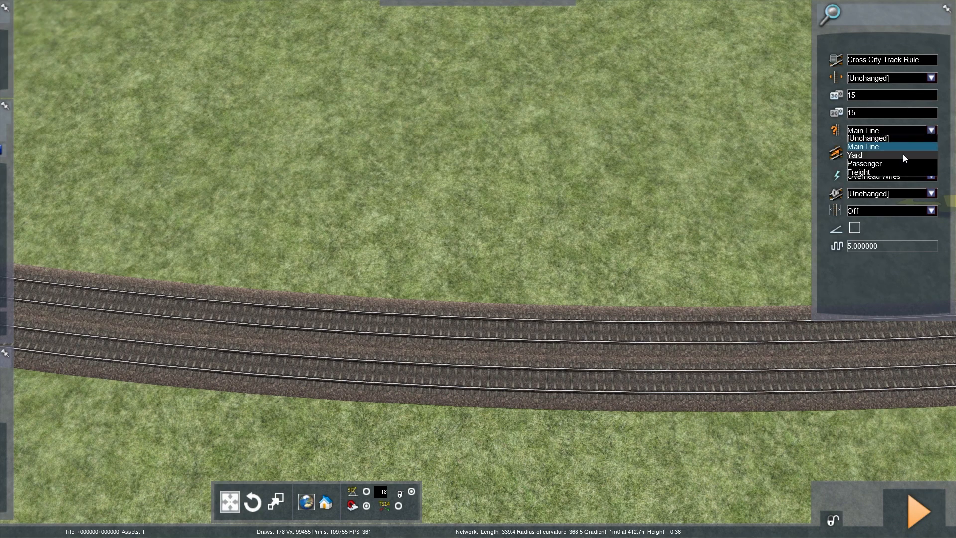
- Make the track a Yard line keeping overhead wires, then select a short piece of the lower line
{"action": "left_click", "coordinate": [862, 154]}
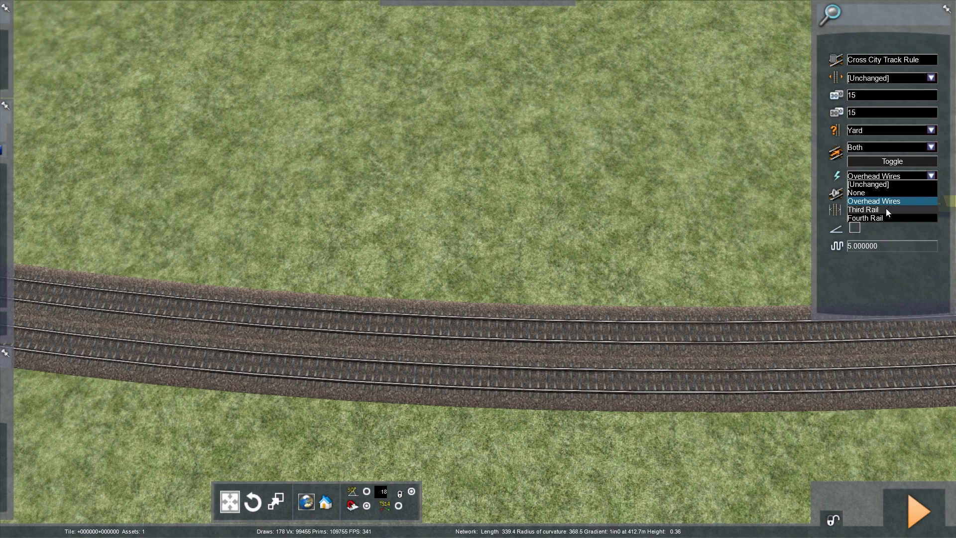
{"action": "mouse_move", "coordinate": [895, 163]}
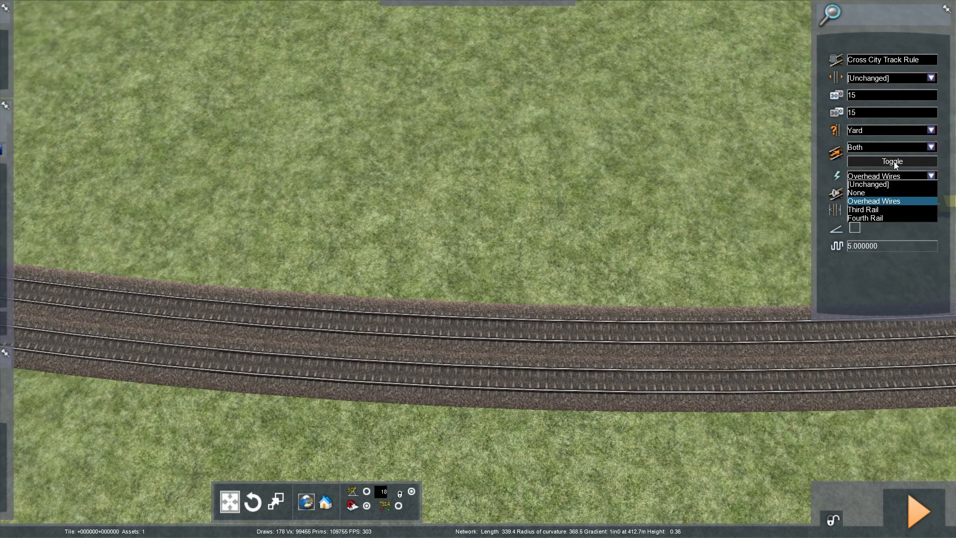
{"action": "left_click", "coordinate": [873, 201]}
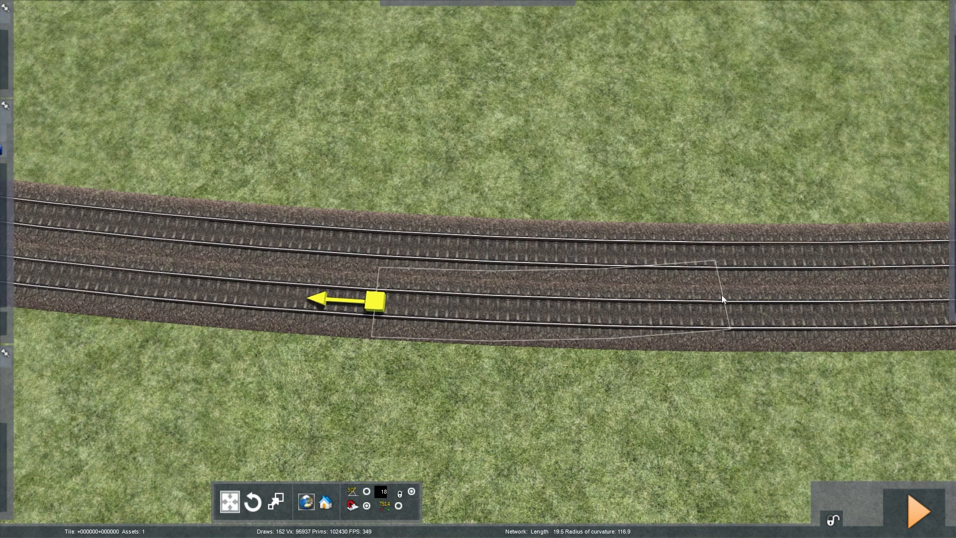
{"action": "left_click", "coordinate": [723, 298]}
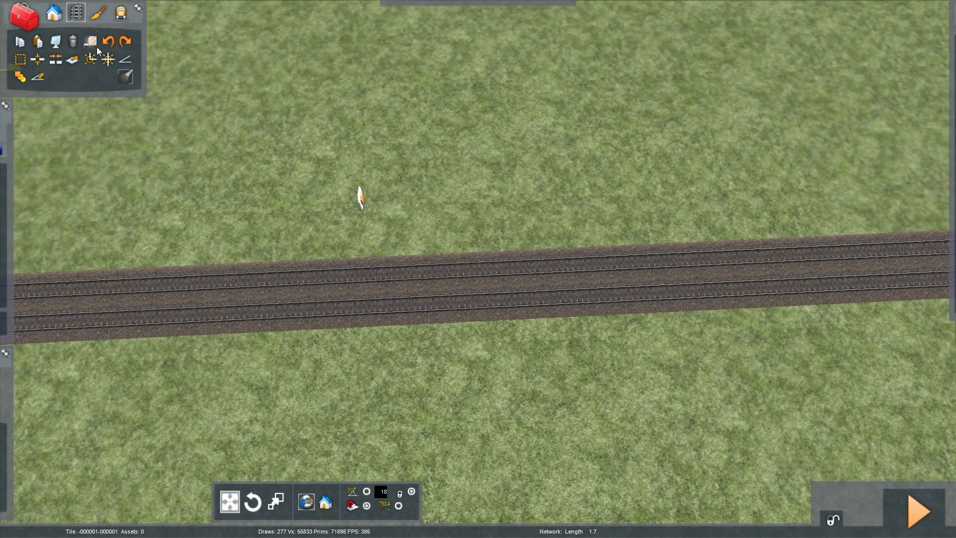
{"action": "mouse_move", "coordinate": [125, 58]}
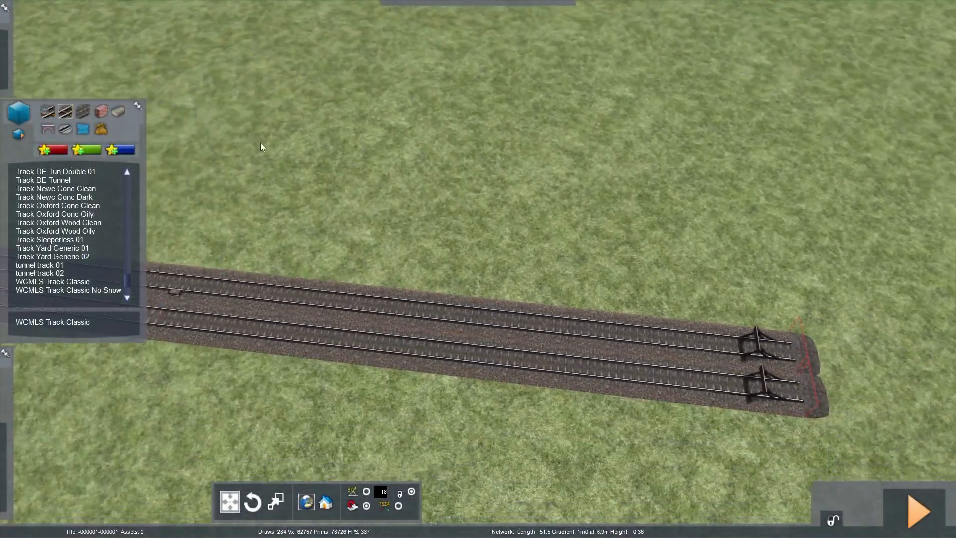
- Start new WCMLS double track from the buffer-stopped end of the existing line
{"action": "left_click", "coordinate": [51, 281]}
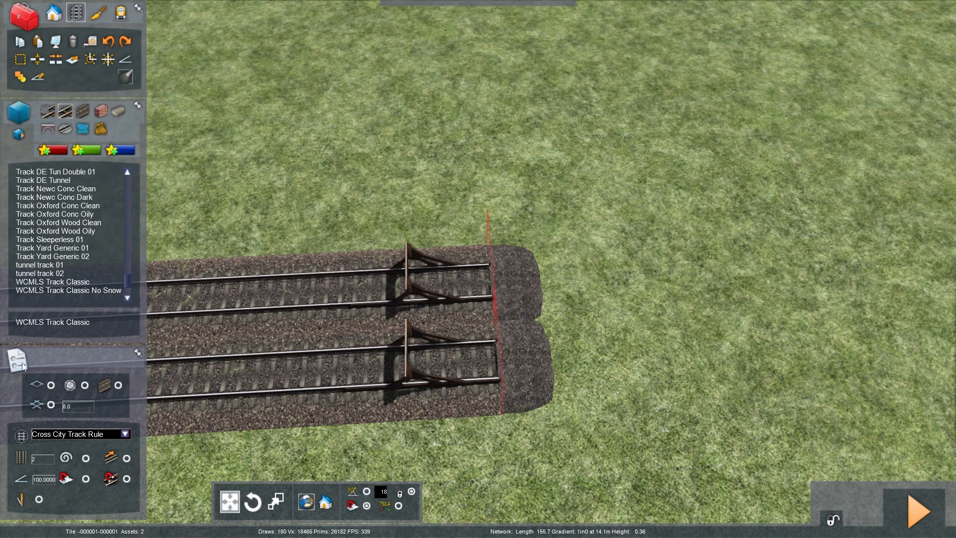
{"action": "left_click", "coordinate": [54, 280]}
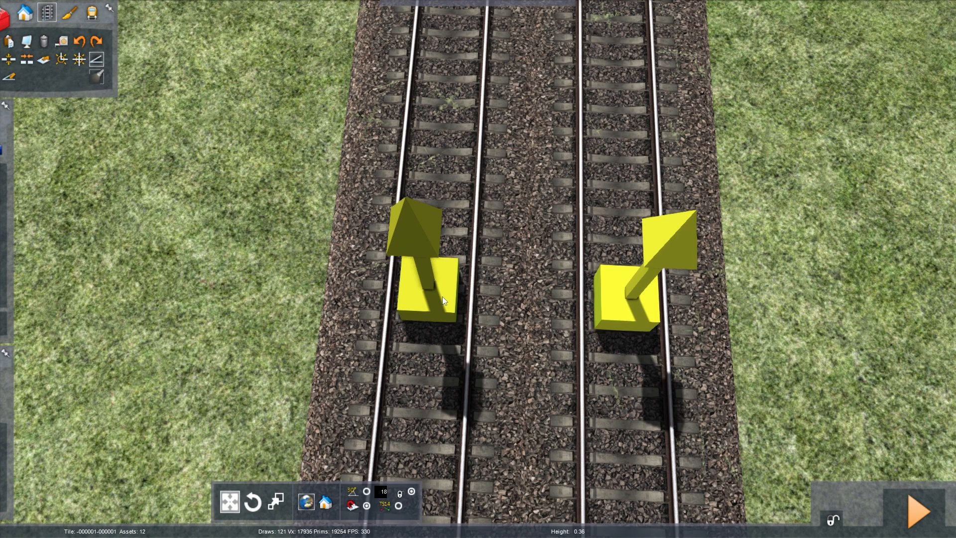
- Select the left-track yellow marker and place it alongside the right-track marker
{"action": "left_click", "coordinate": [432, 299]}
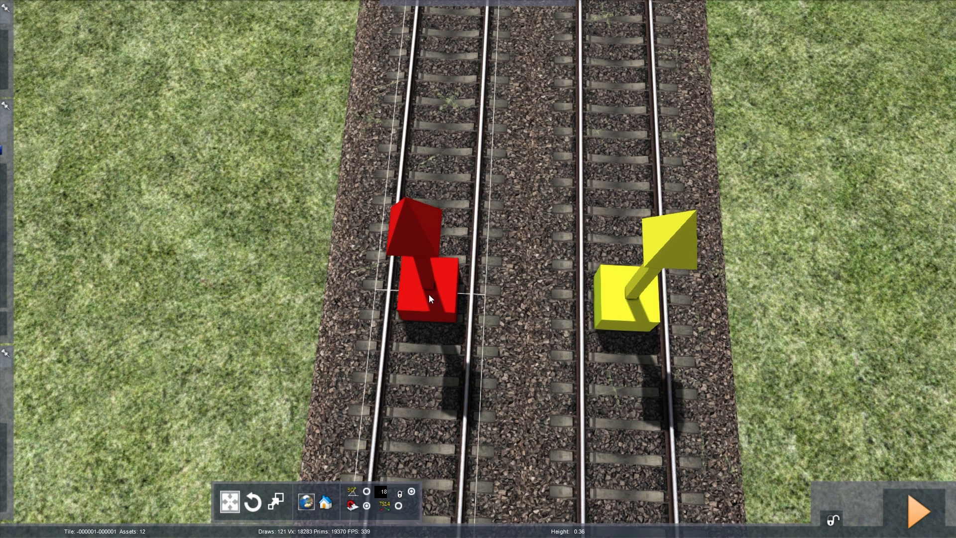
{"action": "left_click", "coordinate": [631, 304]}
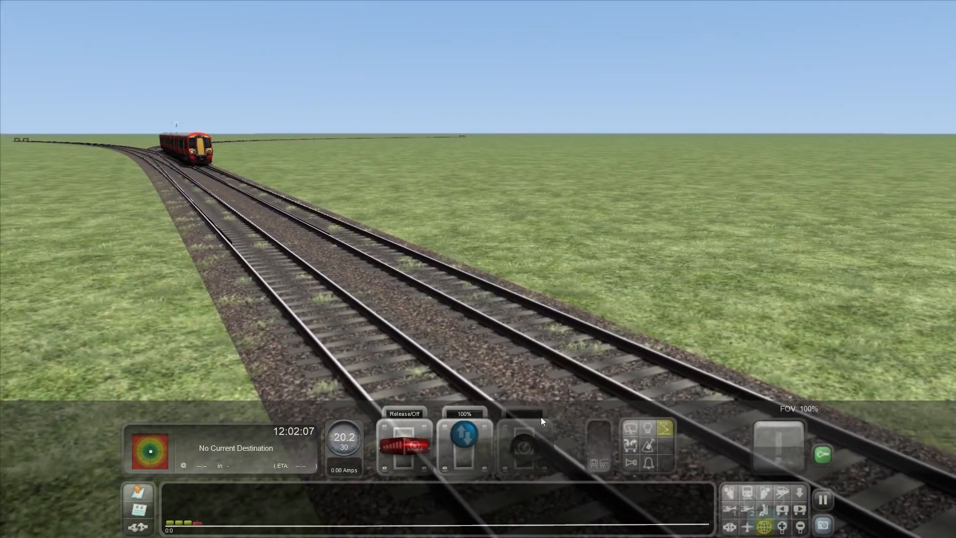
- Apply Notch 1 power from the cab to move the train down the straight
{"action": "left_click", "coordinate": [405, 449]}
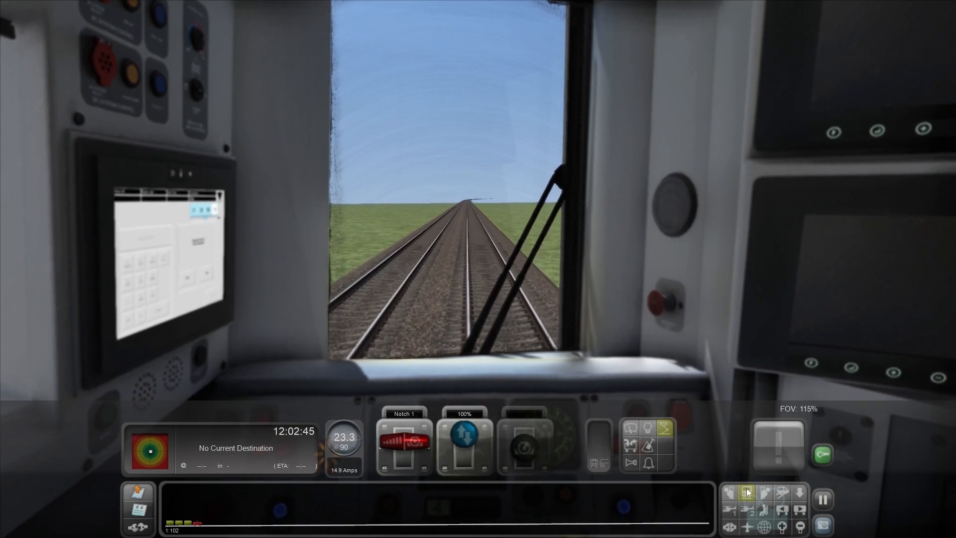
{"action": "mouse_move", "coordinate": [747, 491]}
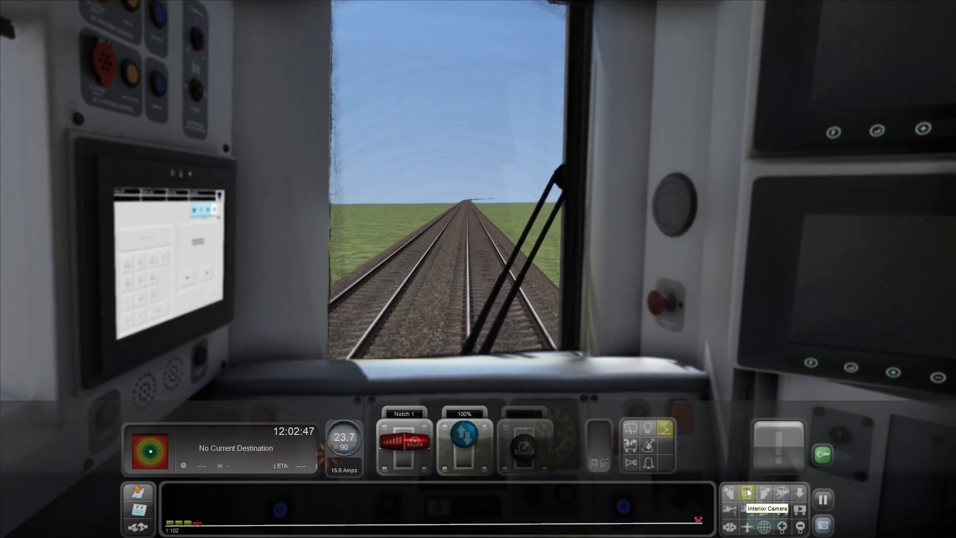